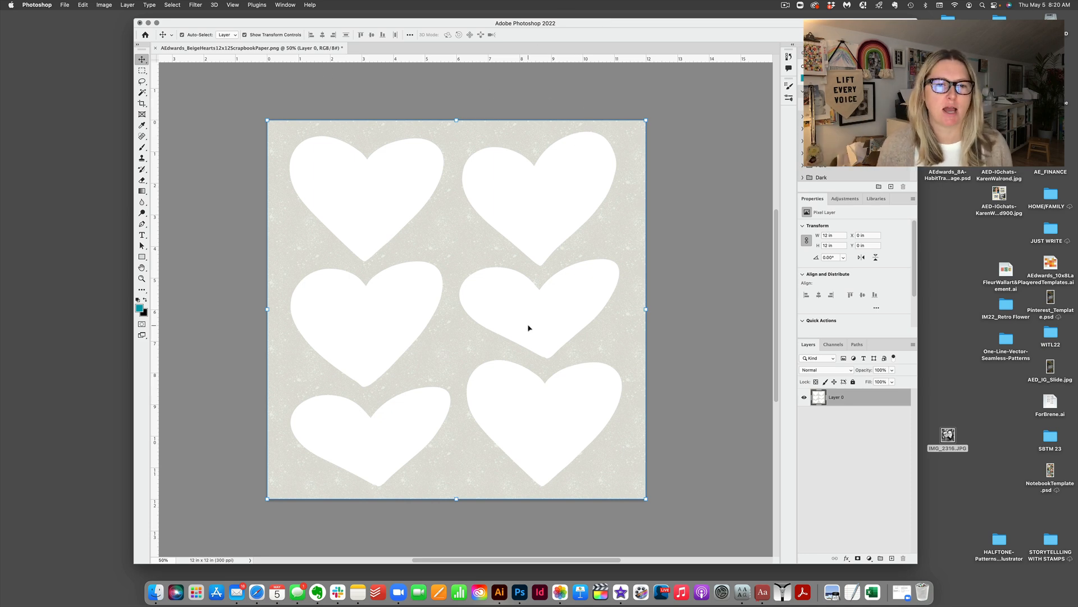
mouse_move(328, 312)
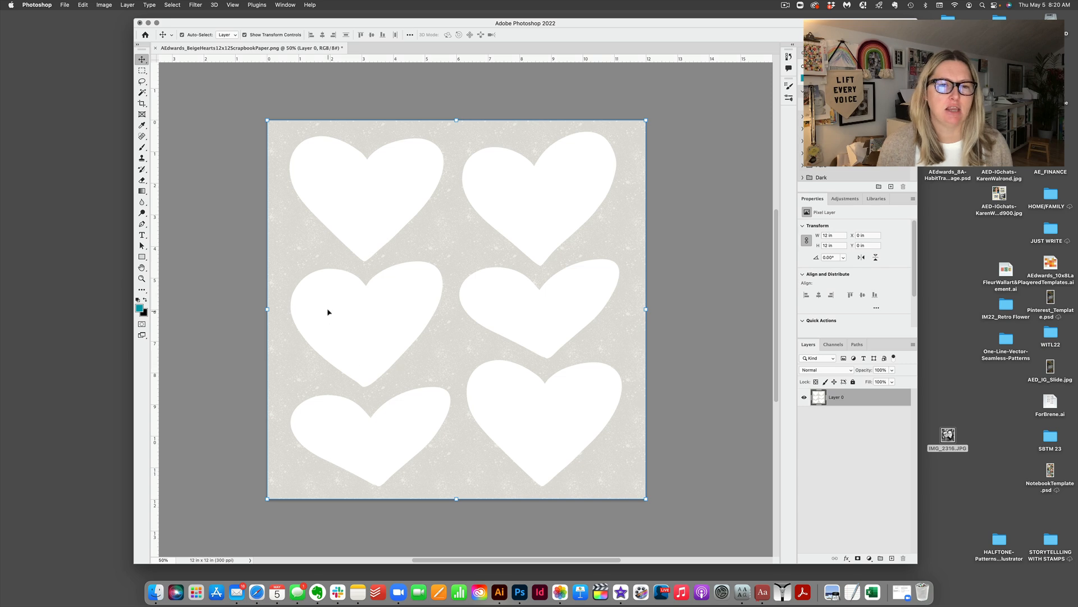
mouse_move(367, 282)
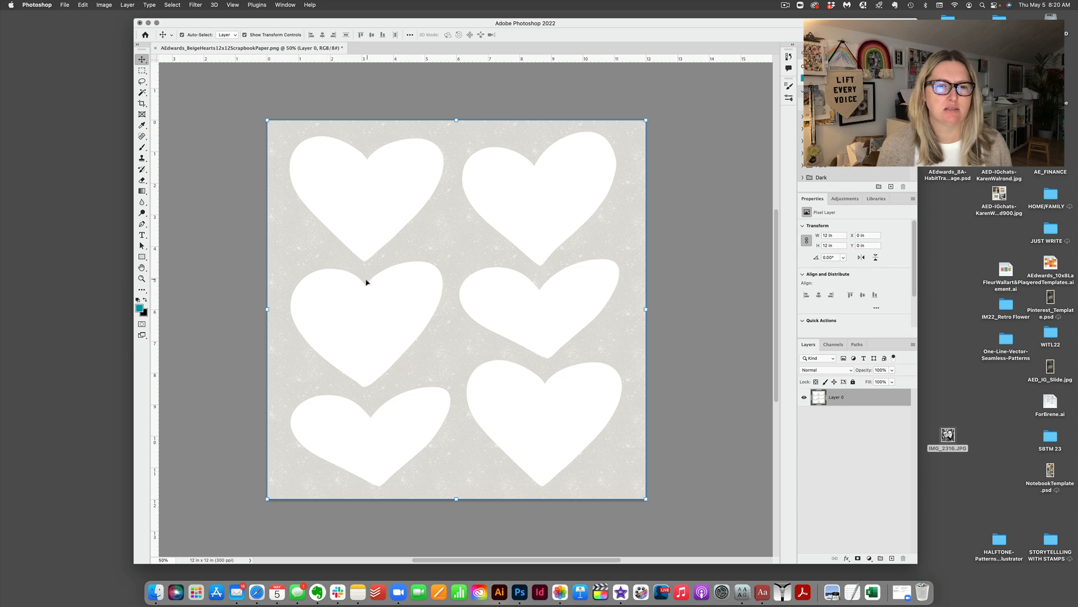
mouse_move(292, 313)
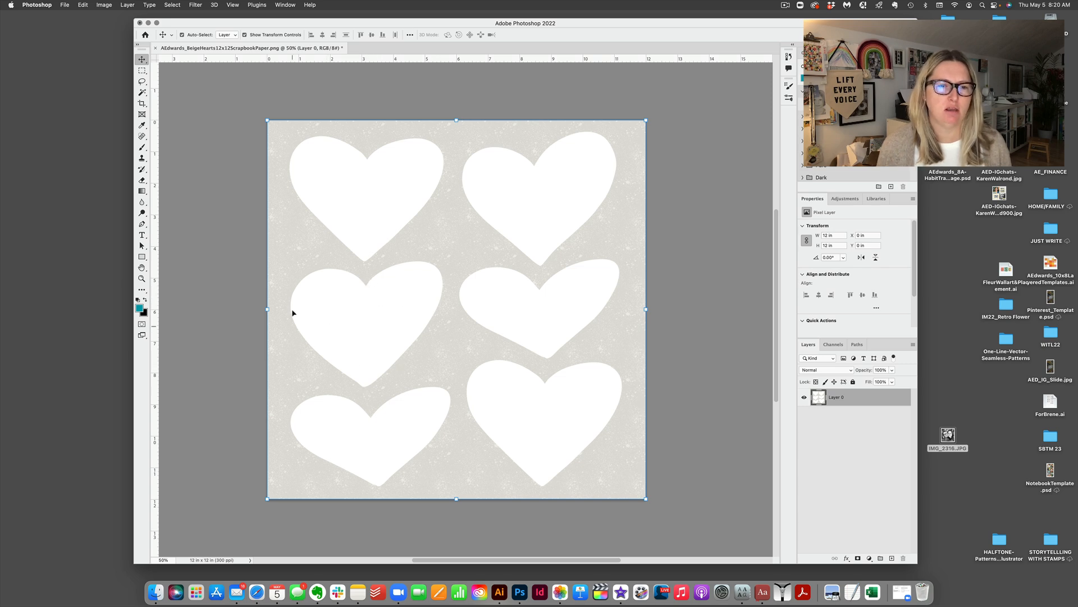
mouse_move(359, 388)
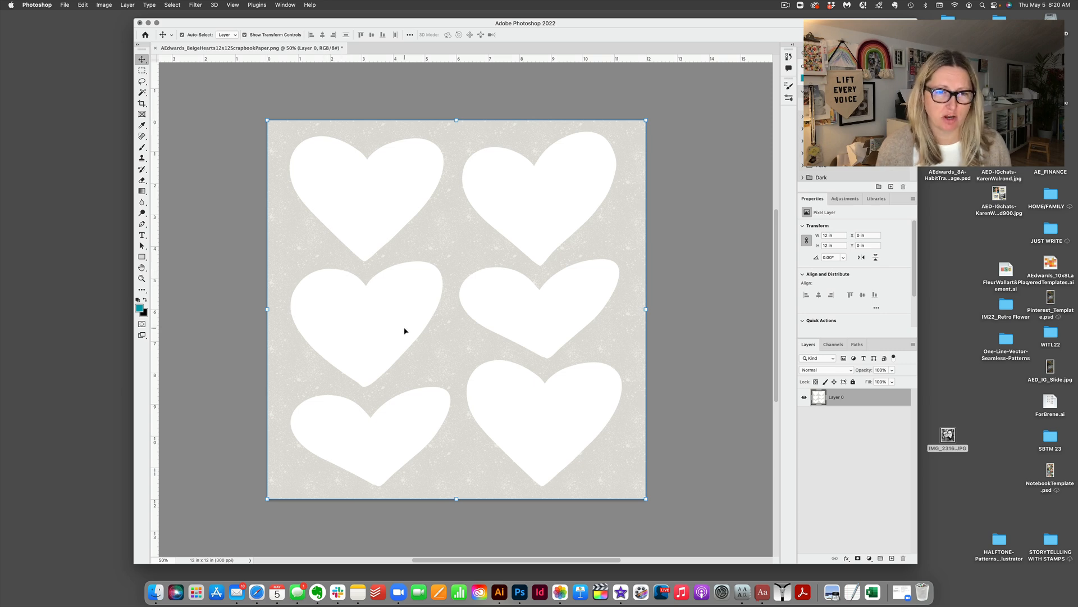
mouse_move(422, 313)
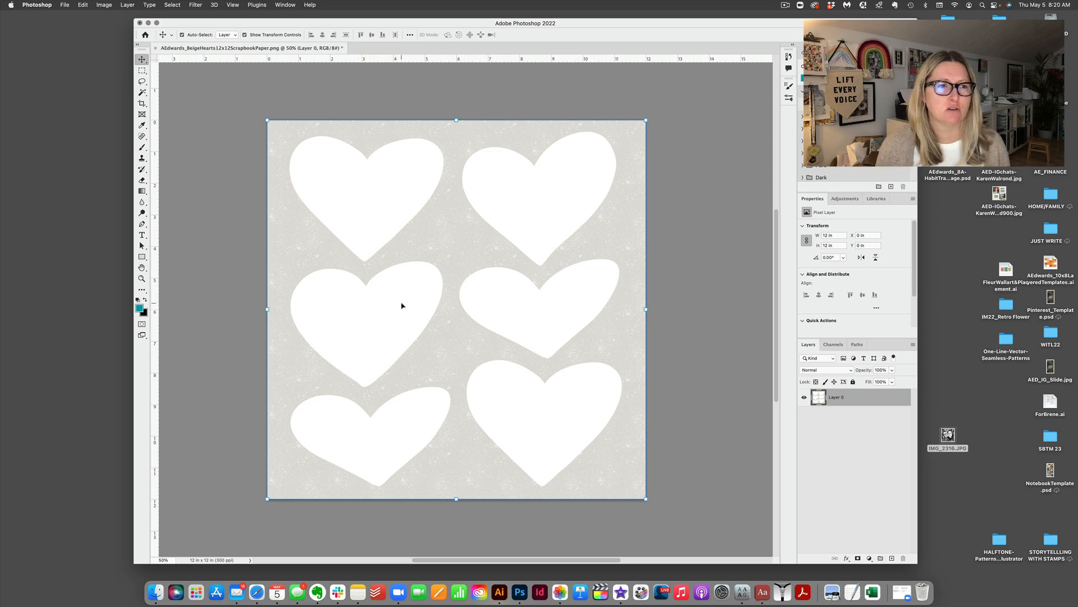
mouse_move(223, 159)
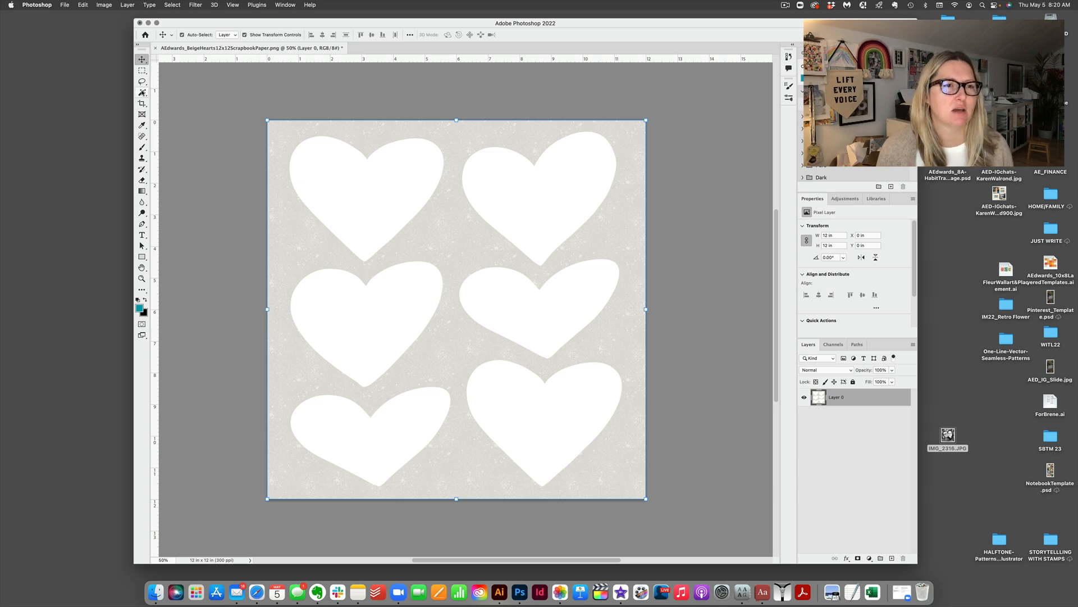
Select the middle-left white heart with the Magic Wand at Tolerance 0 for a clean edge
click(142, 91)
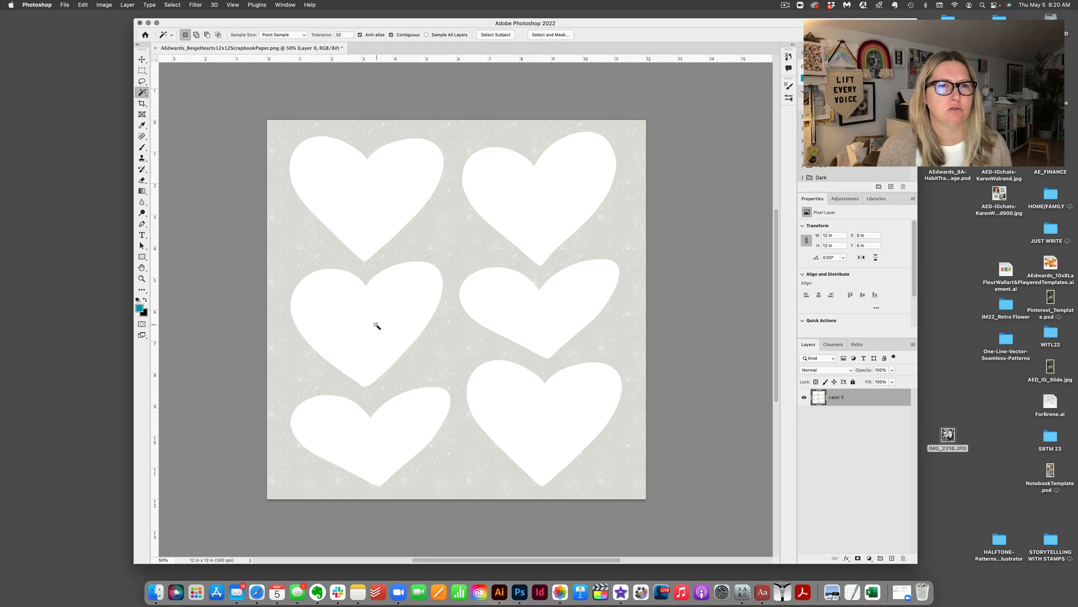
click(376, 325)
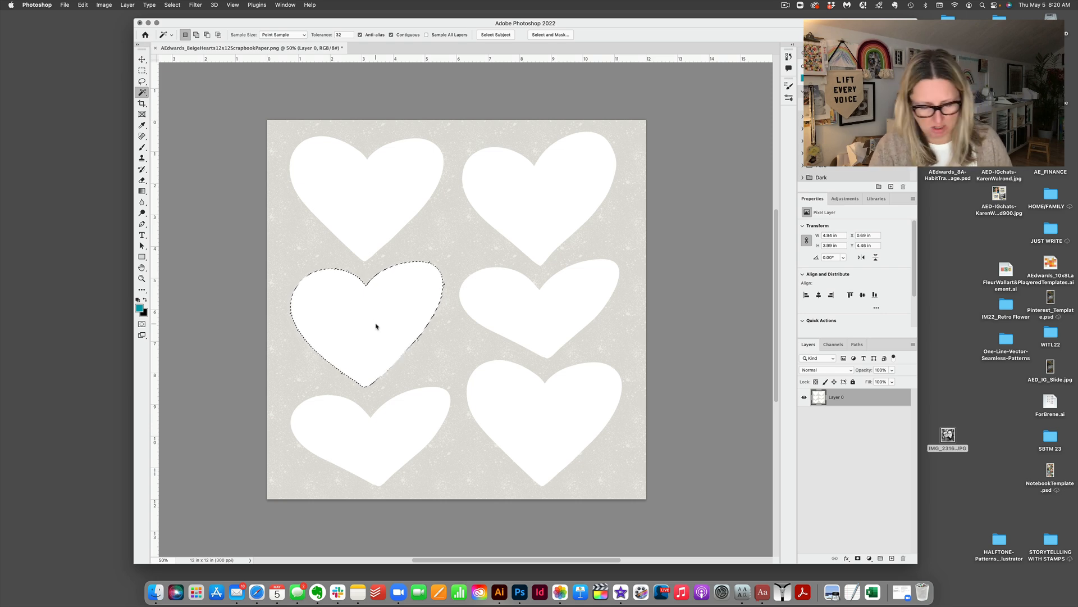
key(cmd++)
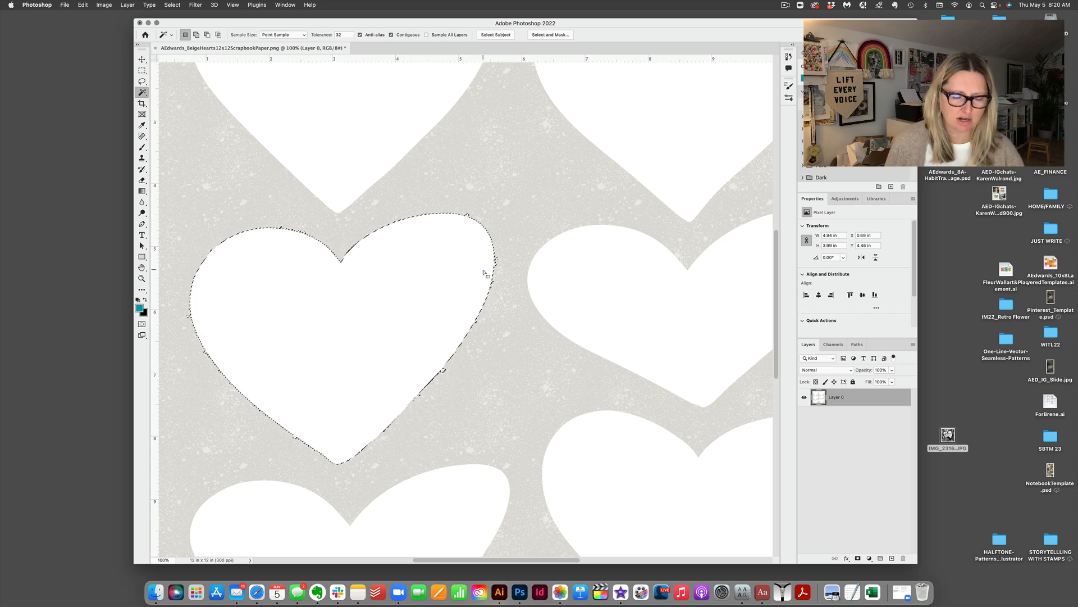
key(cmd+d)
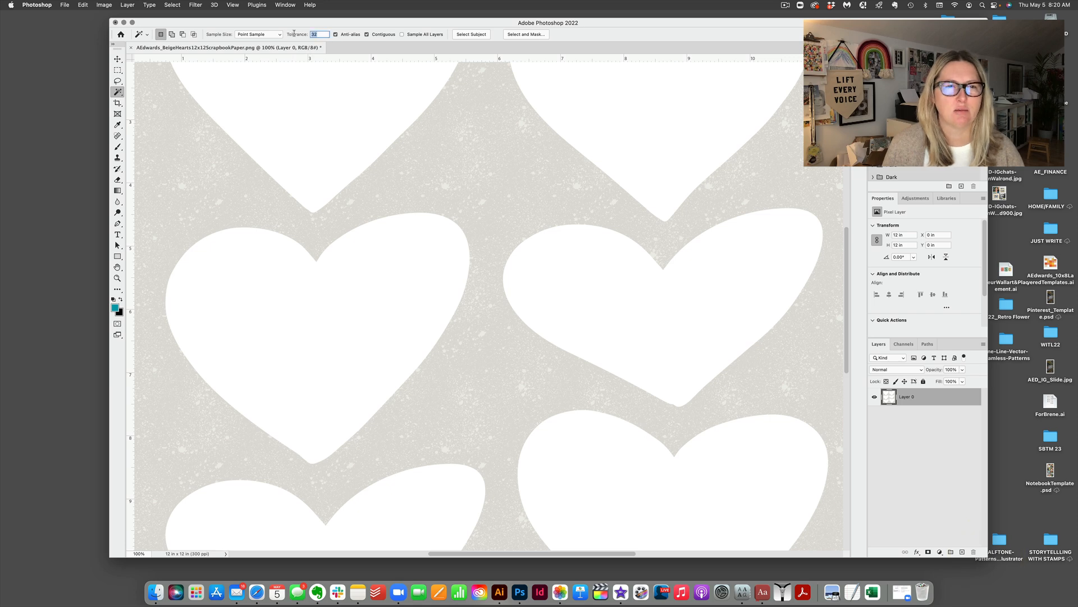
text(0)
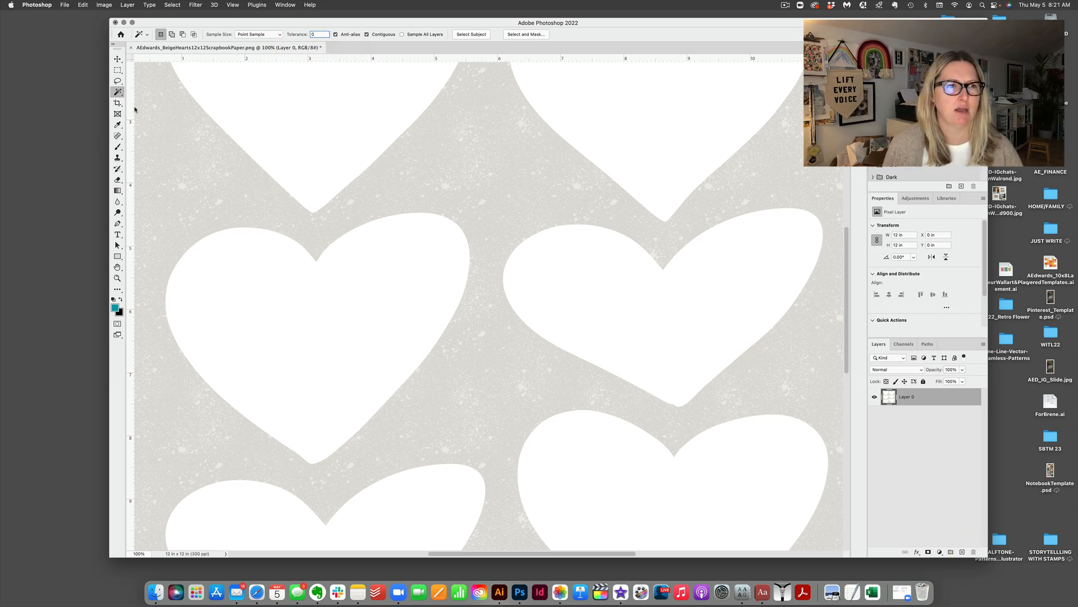
click(318, 323)
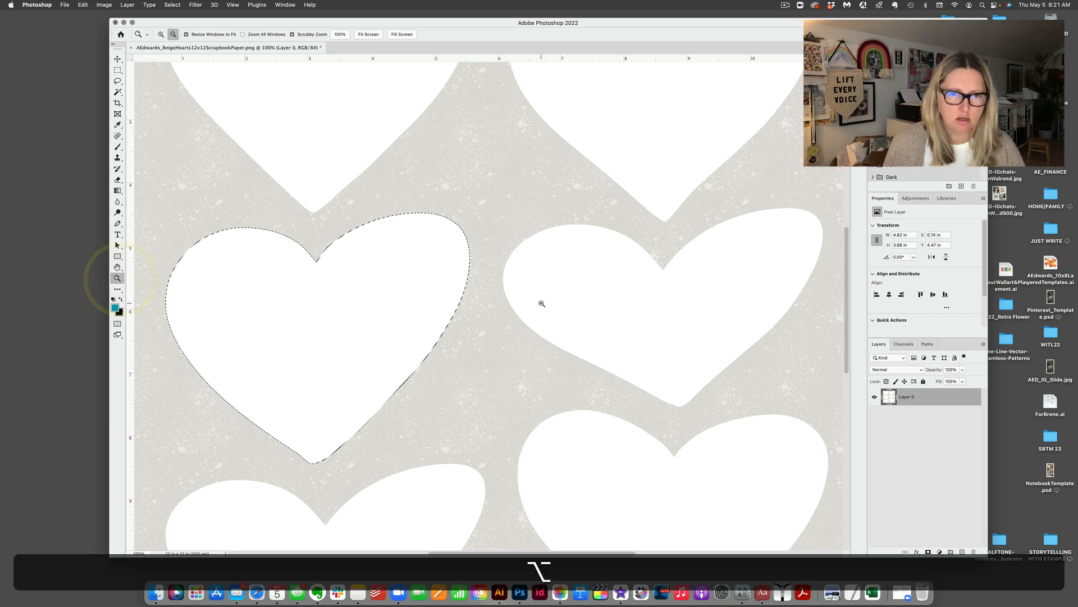
click(541, 303)
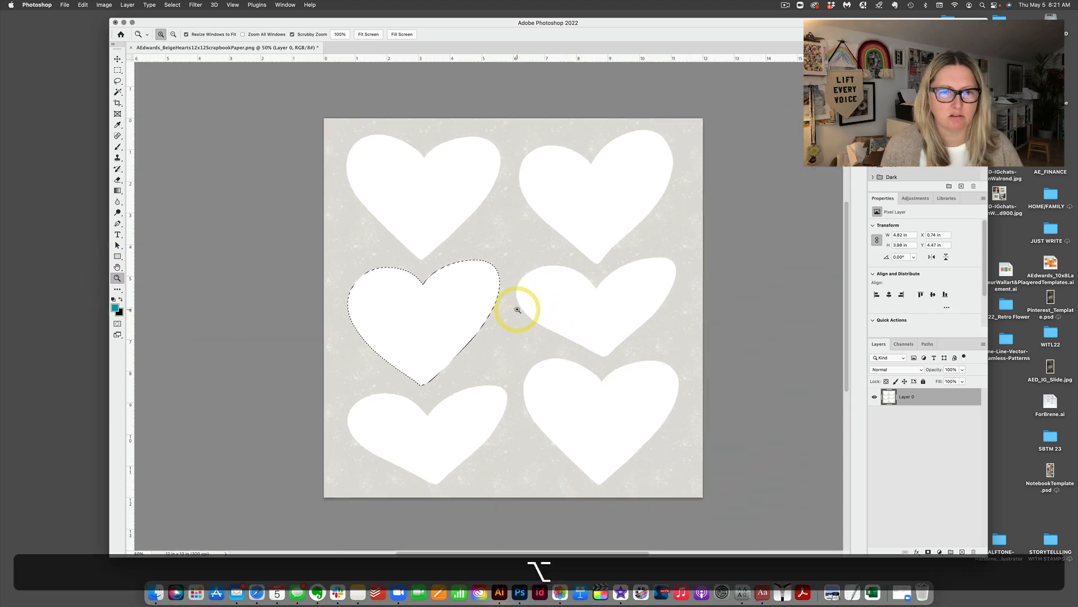
click(117, 57)
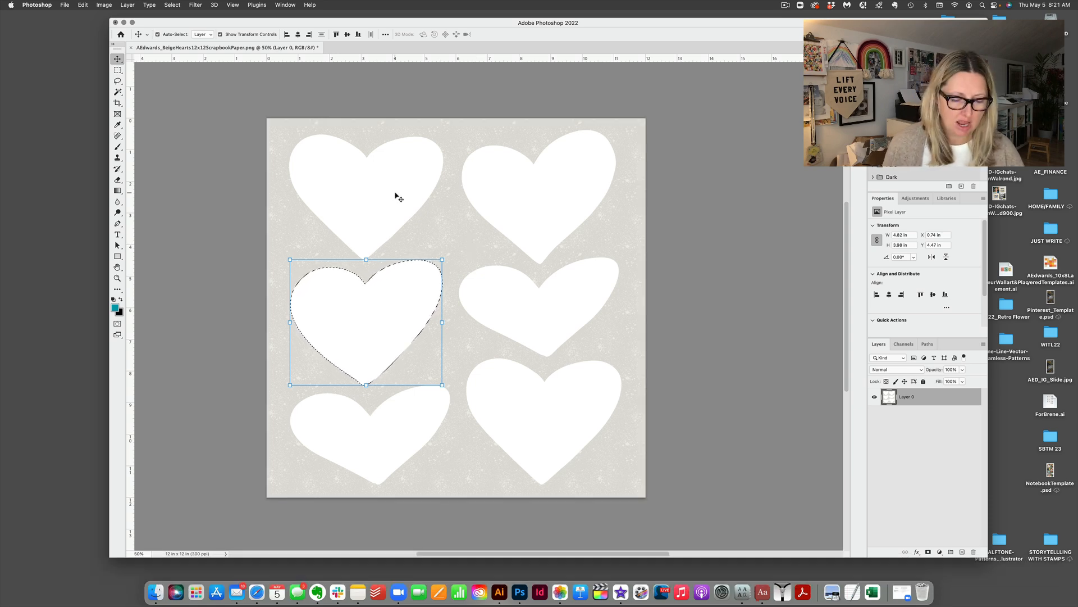
Create a new transparent 7 x 8.25 in, 300 ppi document from the recent preset
click(64, 5)
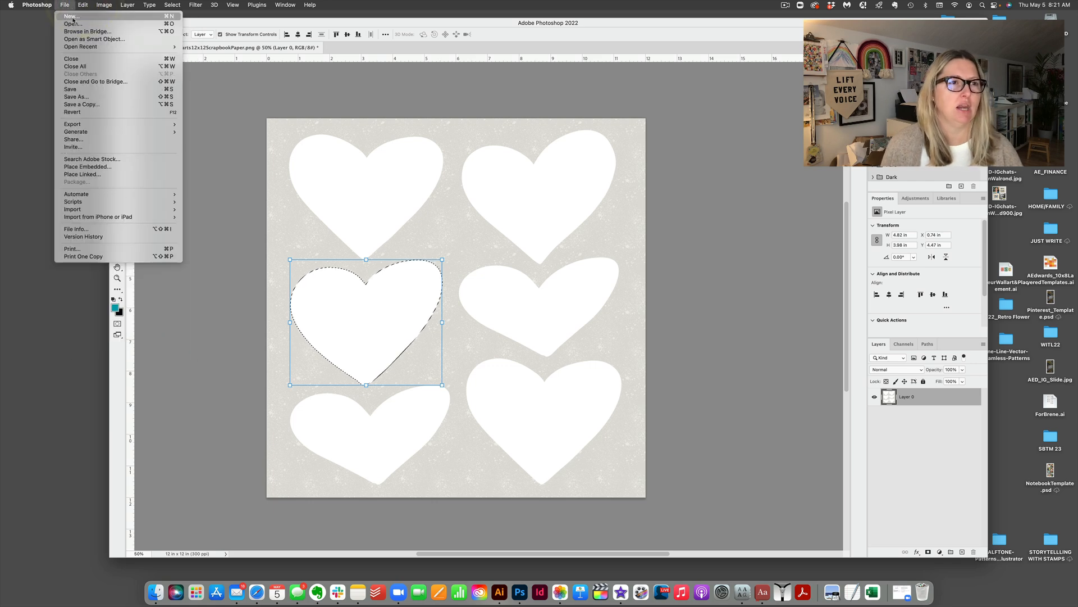
click(70, 16)
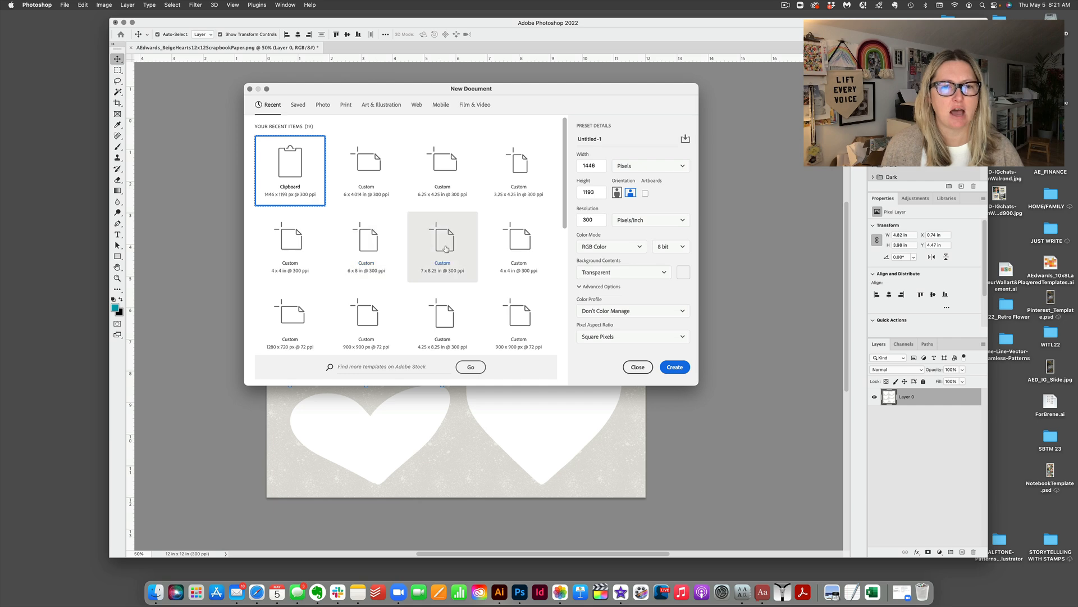
click(442, 247)
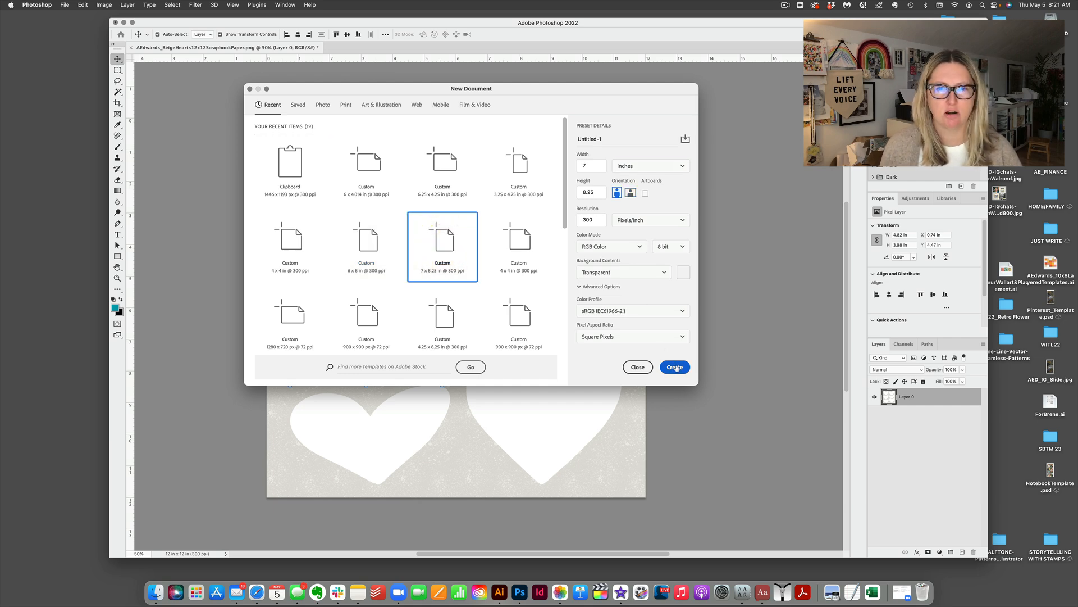
click(674, 366)
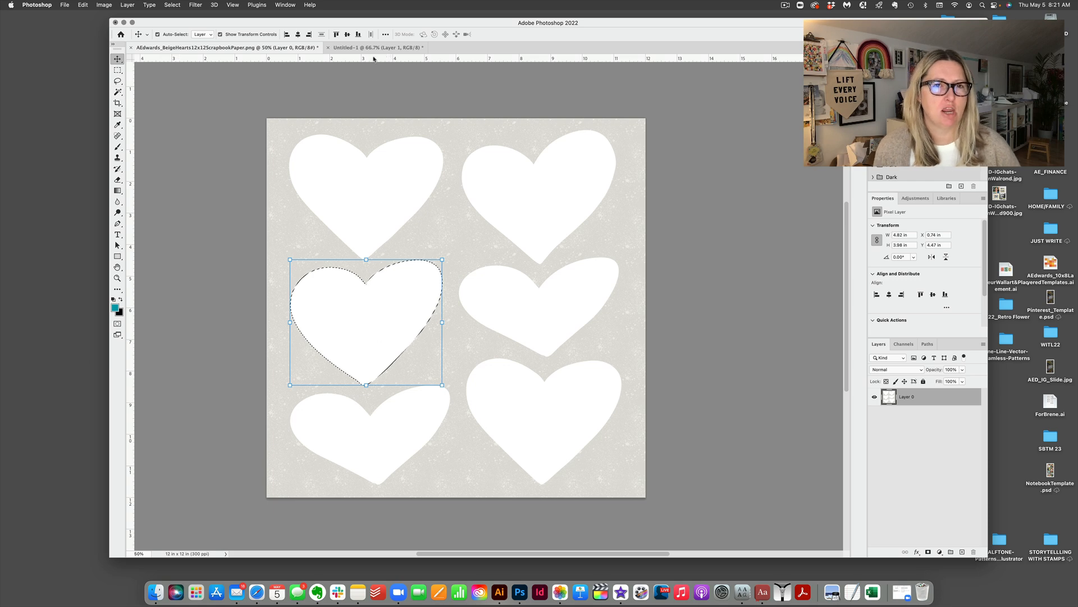
Place IMG_2316.JPG into Untitled-1 and scale it to about 33% over the heart
click(377, 47)
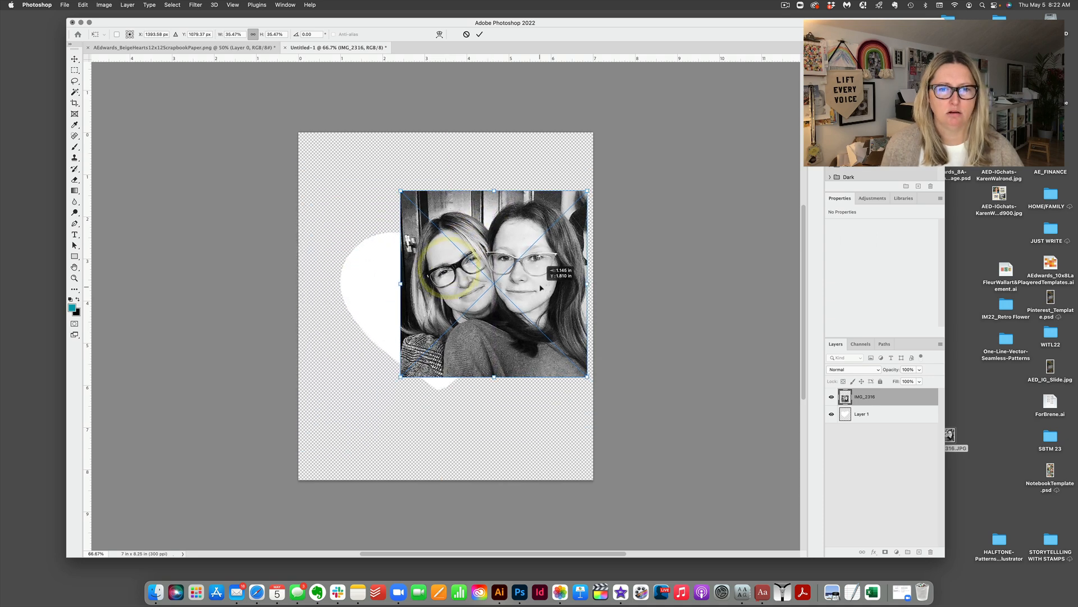
drag(587, 377, 528, 359)
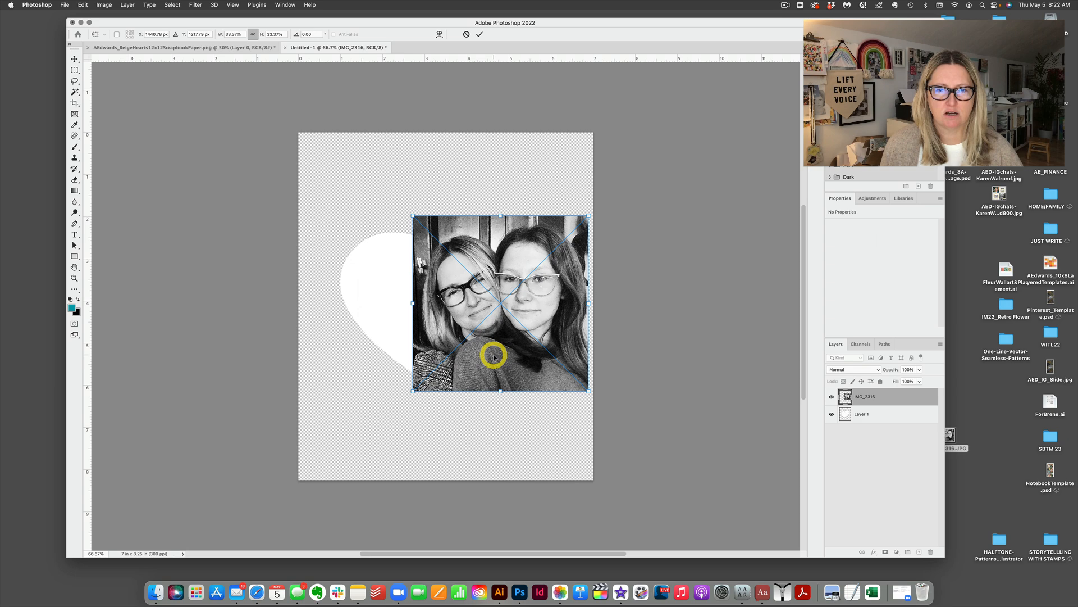
click(479, 34)
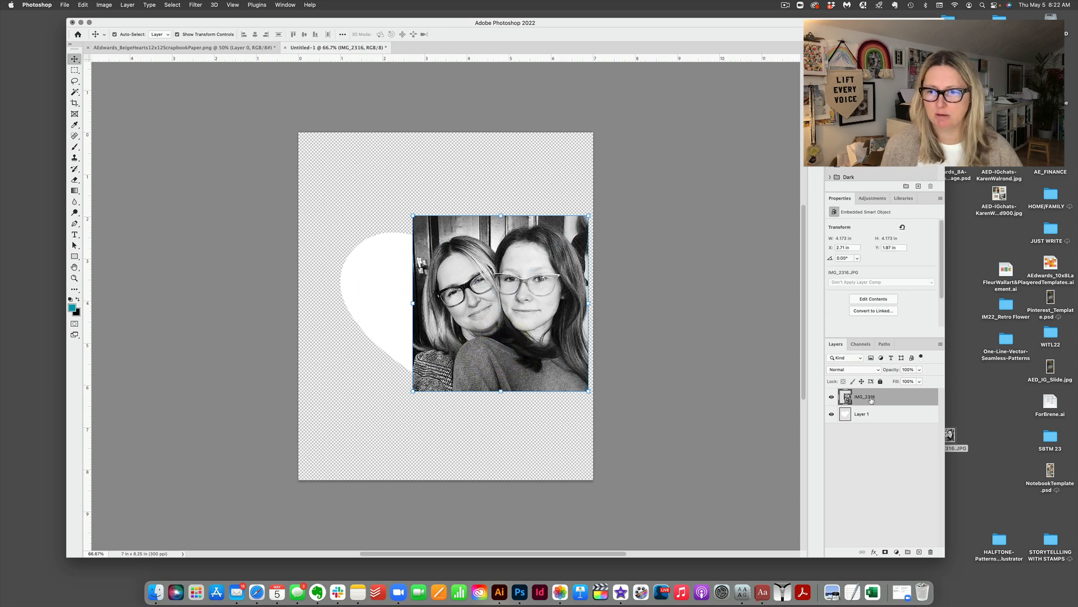
mouse_move(861, 410)
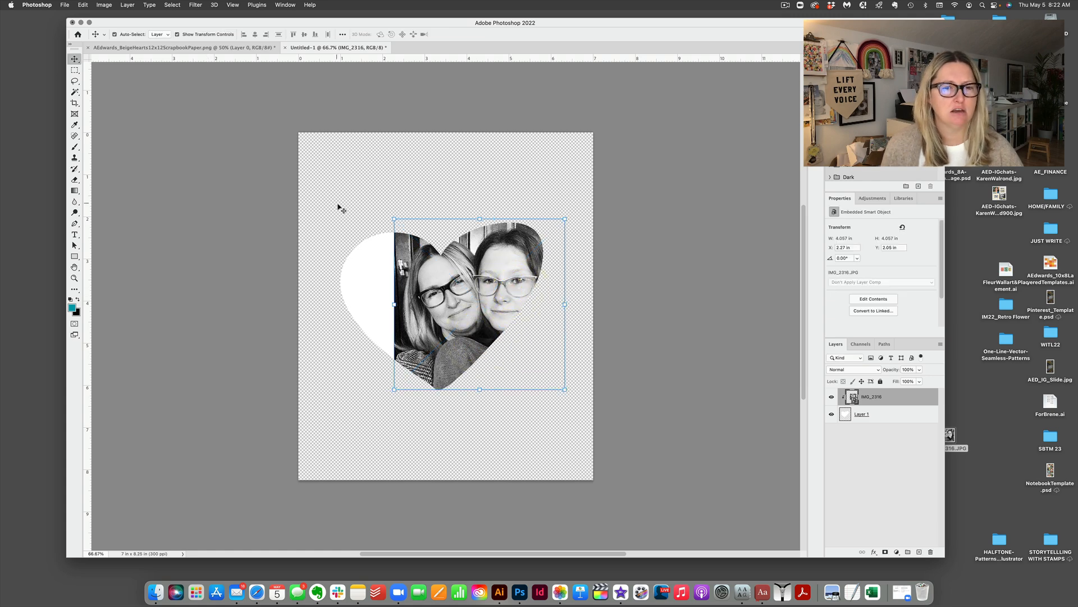
mouse_move(369, 260)
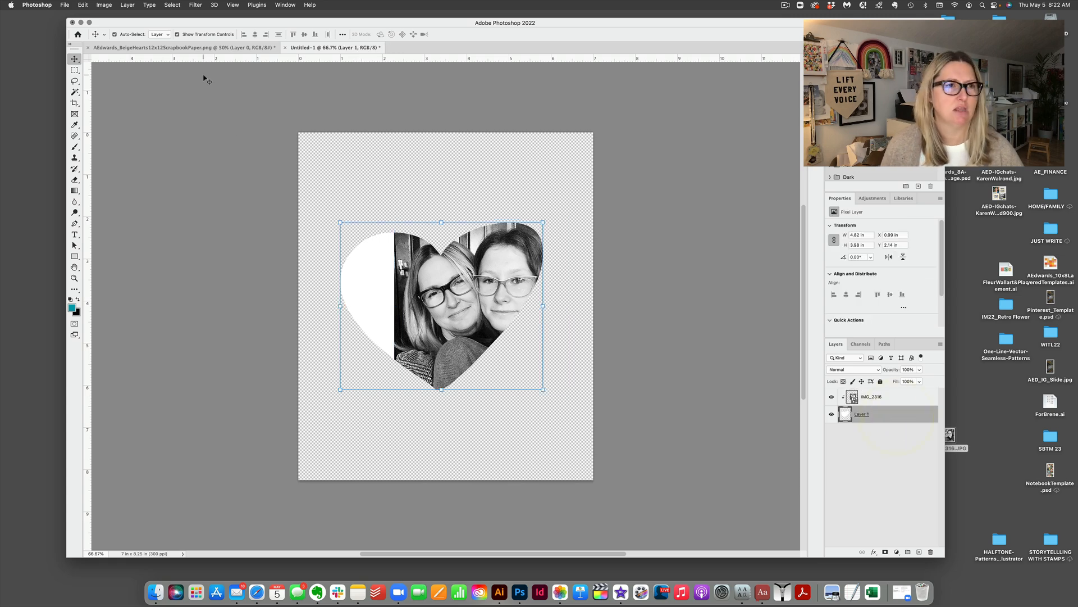
Fill Layer 1's heart with Black using Edit > Fill with Preserve Transparency on
click(82, 5)
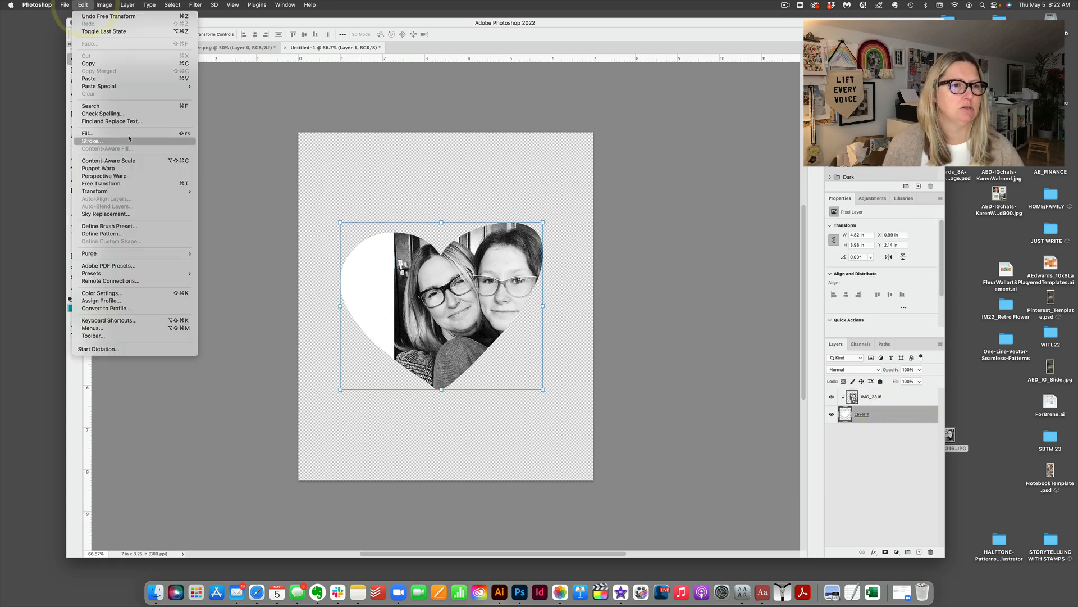
click(88, 133)
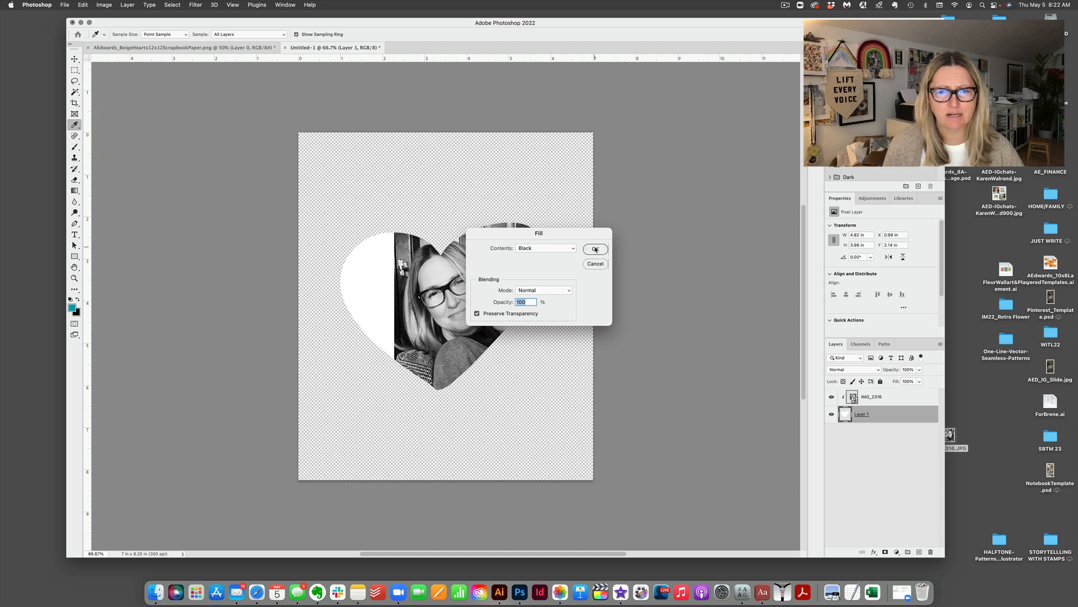
click(595, 249)
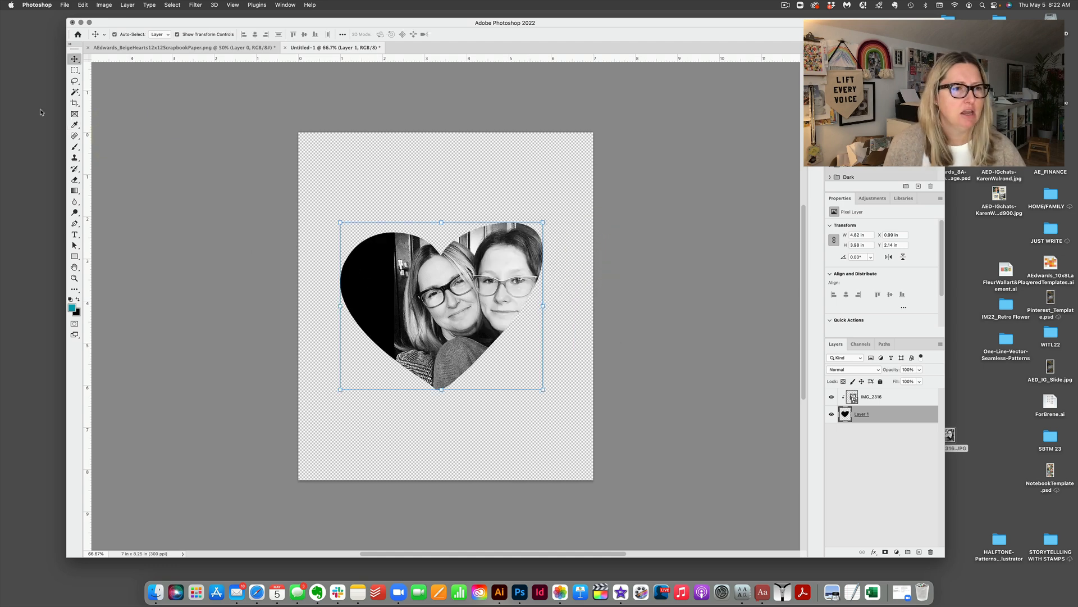
mouse_move(101, 237)
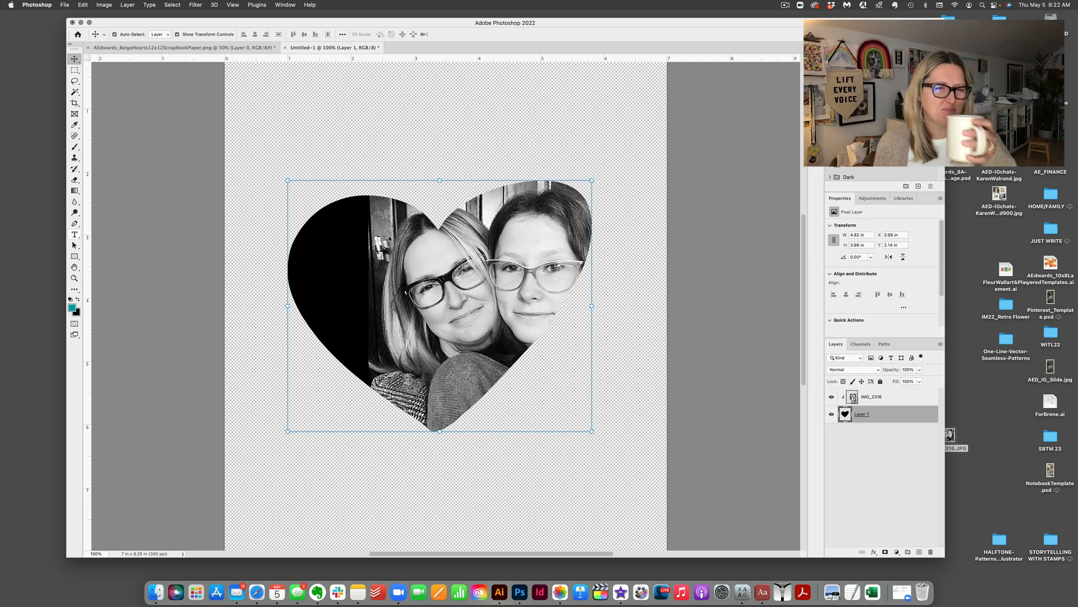
Draw a paragraph text box inside the heart's left side
click(74, 234)
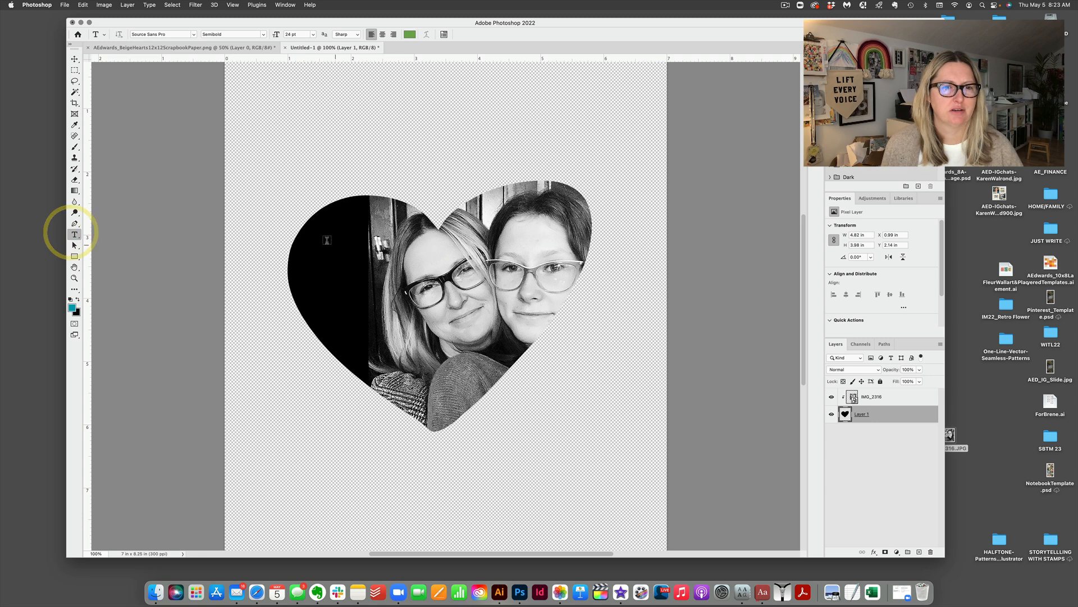
drag(297, 207, 355, 304)
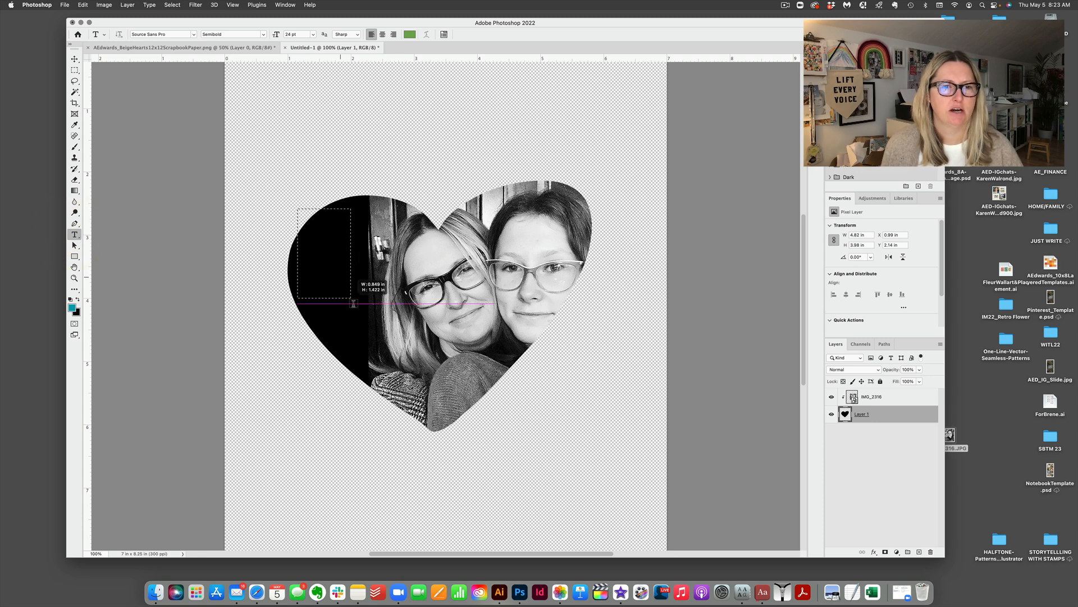
drag(354, 304, 354, 353)
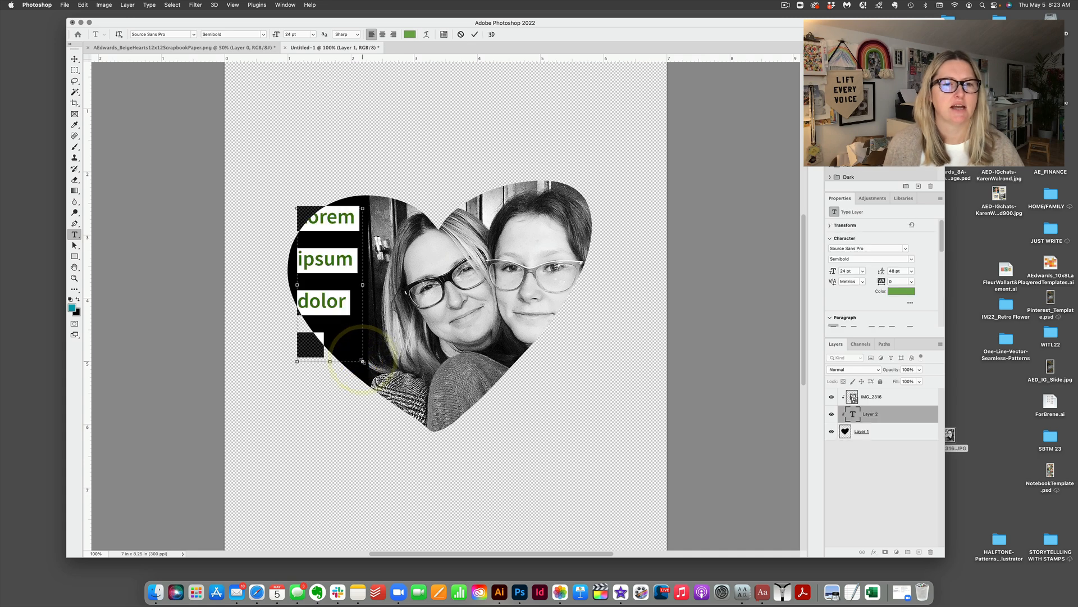
Make the text white and right-aligned in the Mom's Typewriter font
click(411, 34)
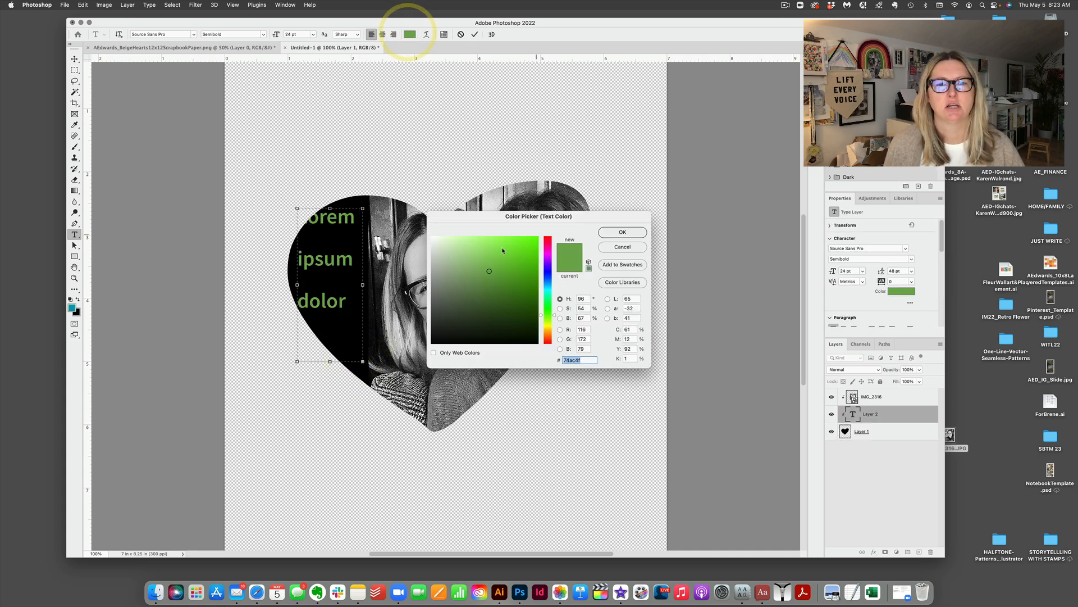
click(433, 237)
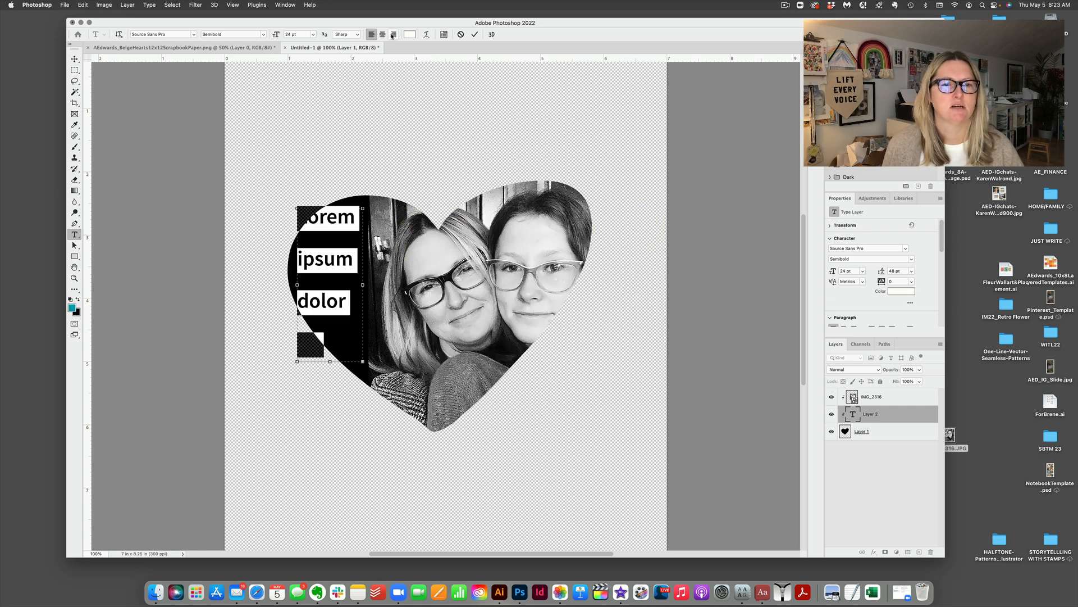
click(394, 34)
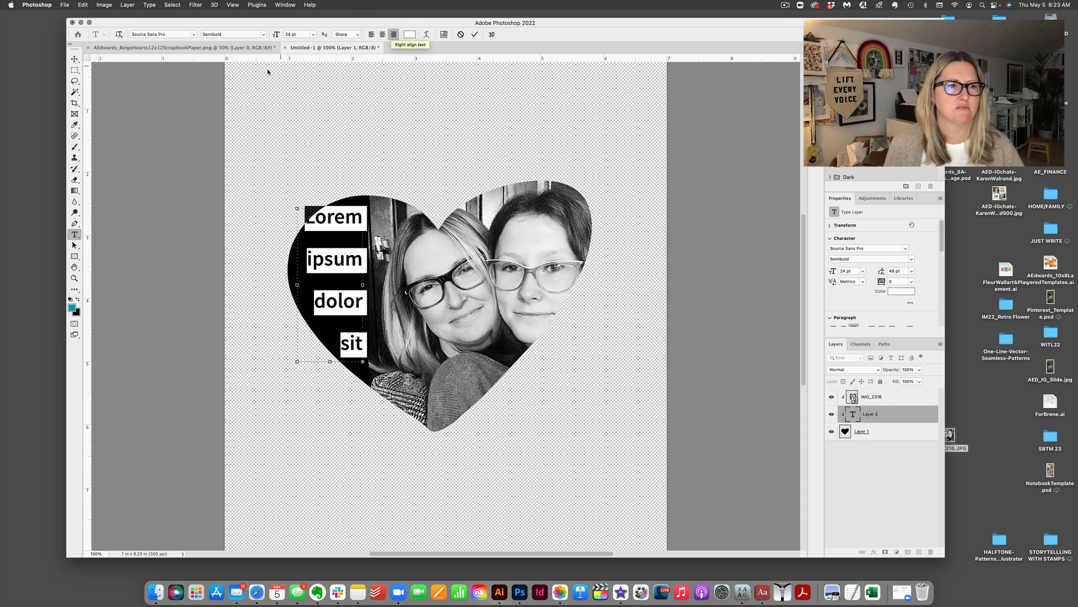
click(160, 33)
text(Mom' sTypewriter)
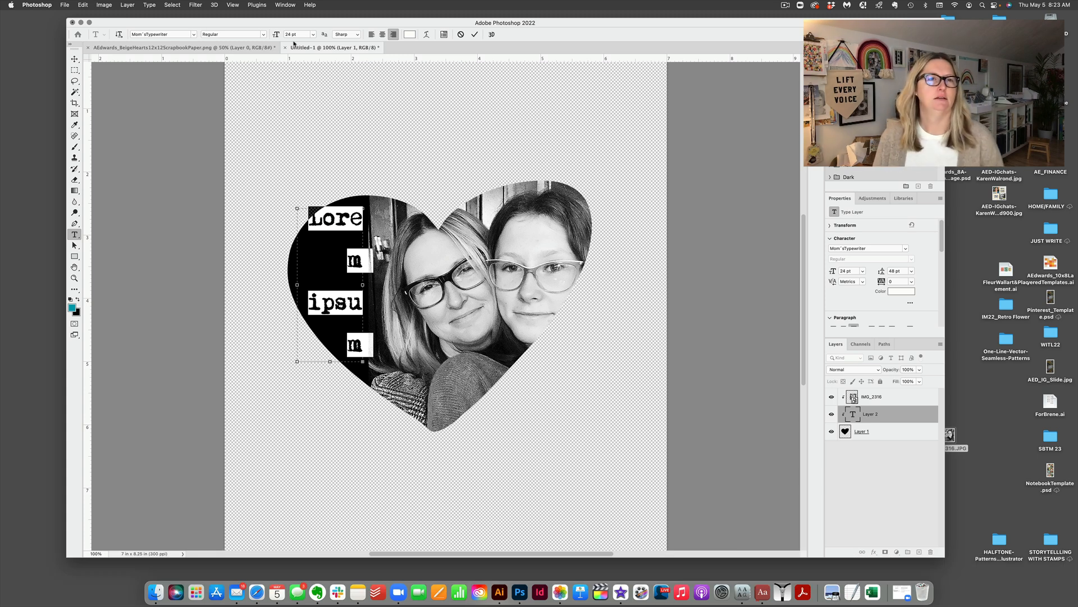
Set the placeholder text to 9 pt size with 9 pt leading
click(307, 34)
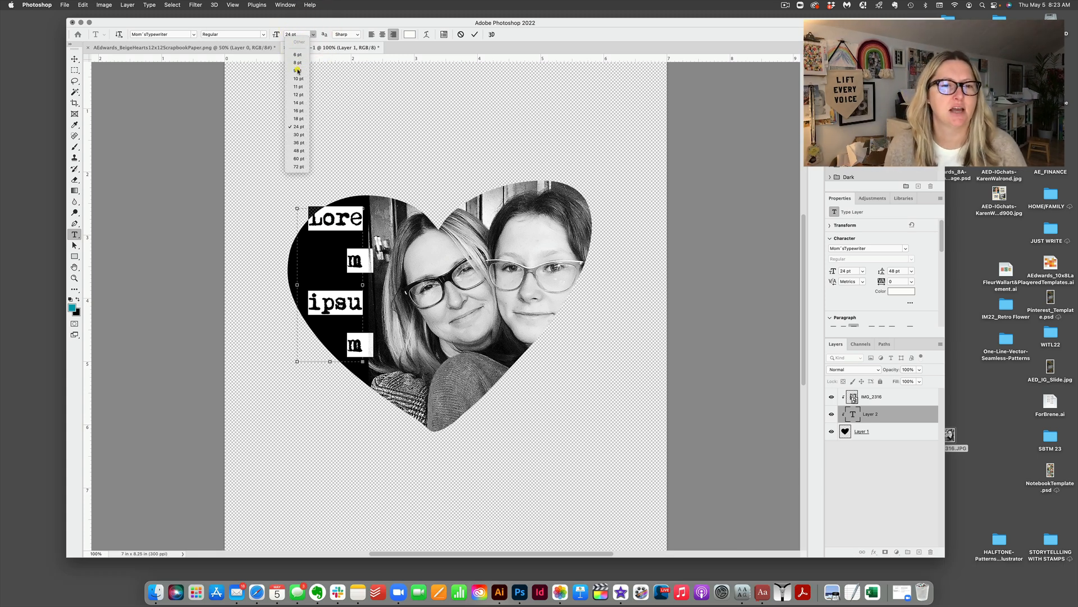
click(298, 71)
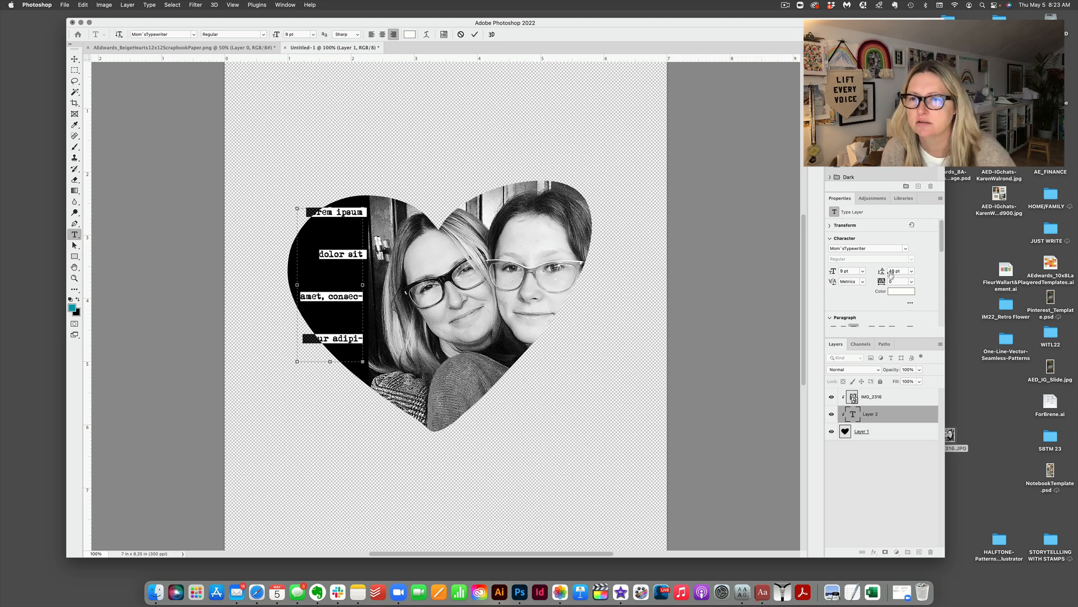
click(911, 270)
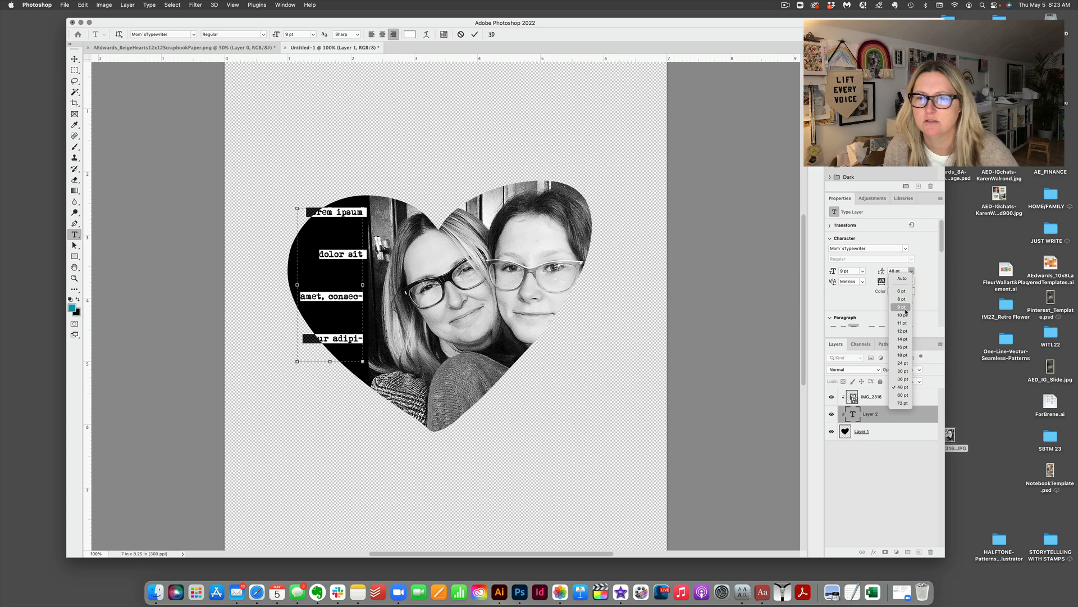
click(902, 307)
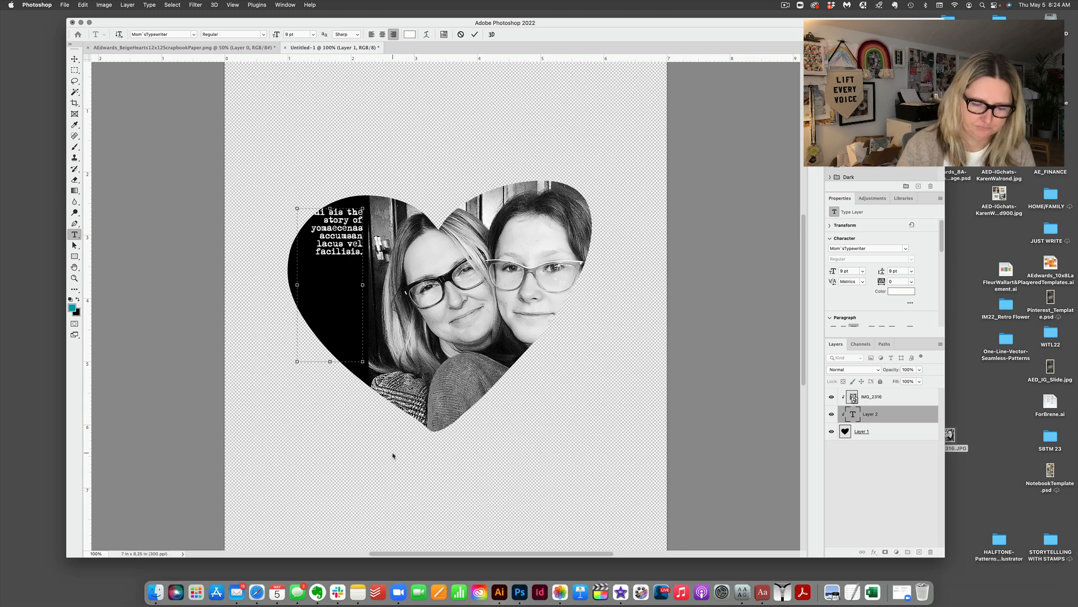
text(you and me and all our adventures. thi)
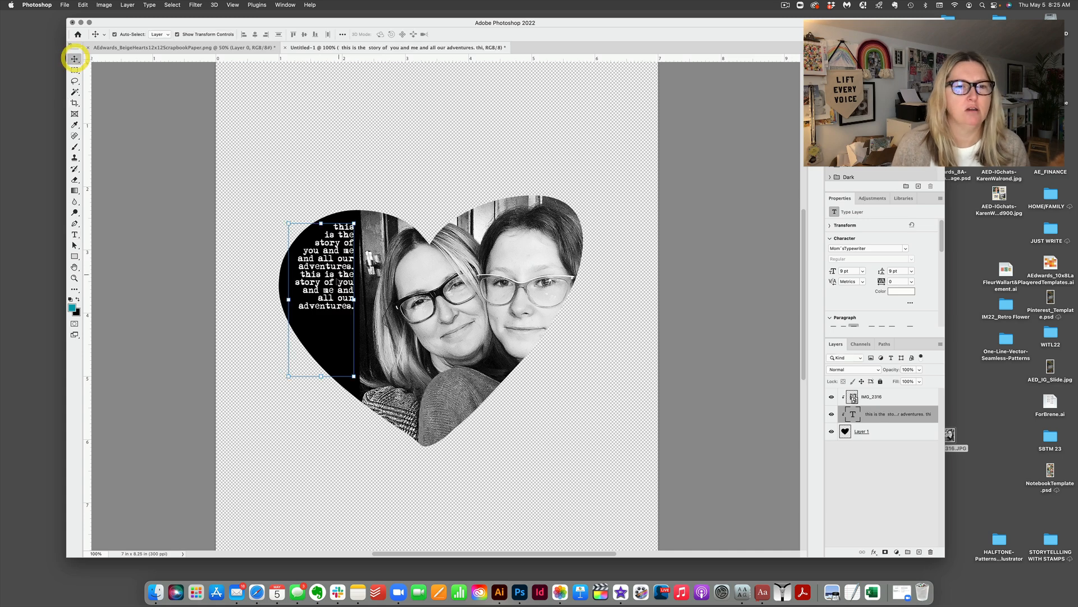
Commit the text and nudge the journaling block slightly higher with the Move tool
click(75, 234)
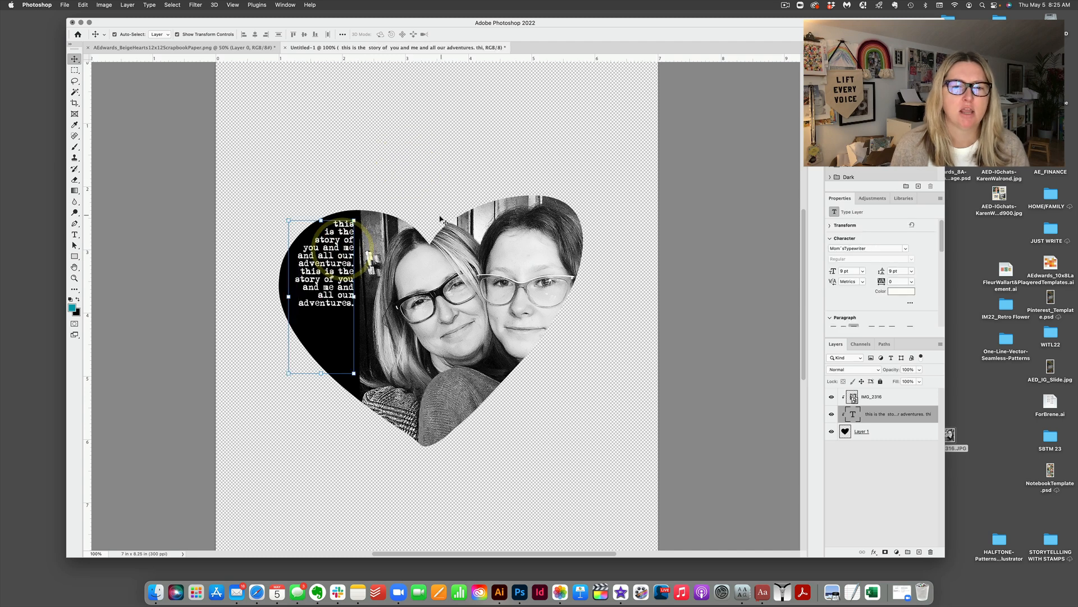
mouse_move(450, 484)
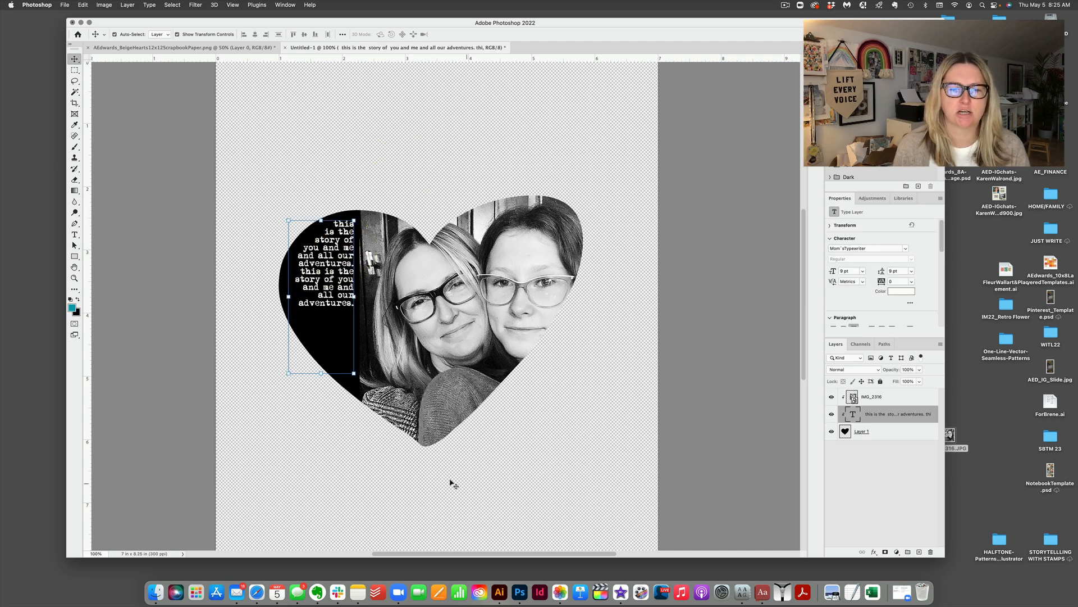